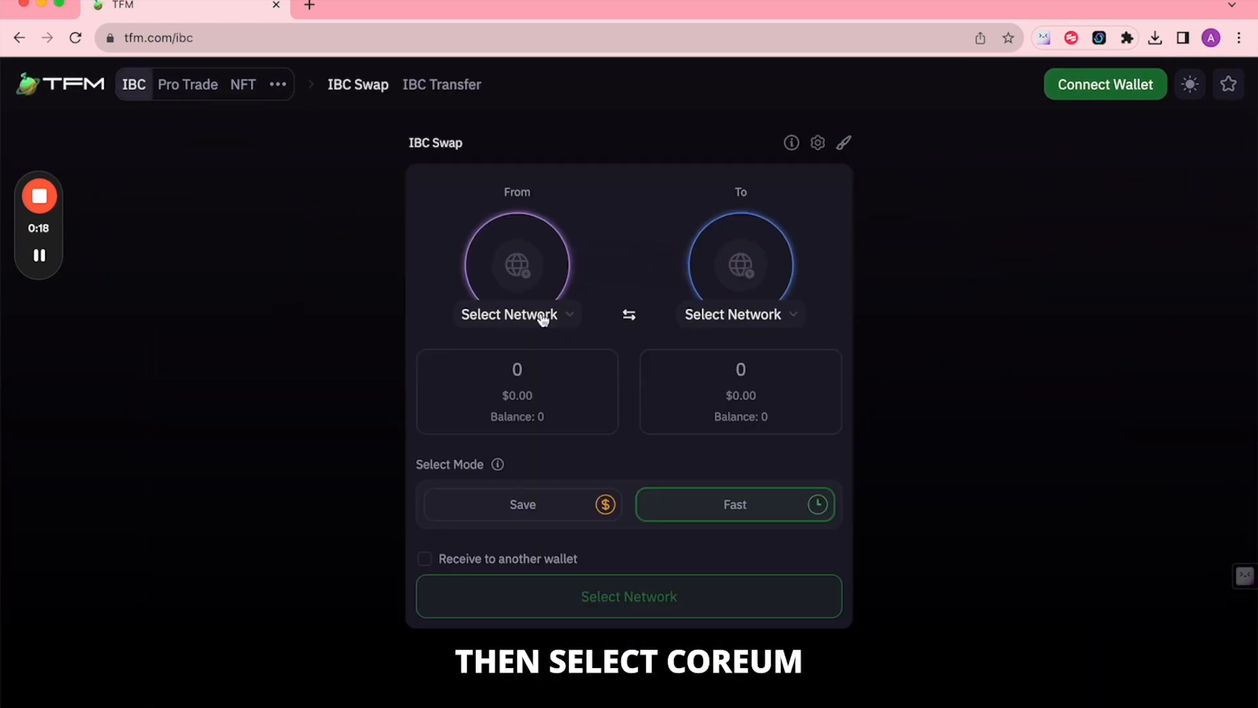
- Choose Coreum as the source network and CORE as the token to send
click(517, 314)
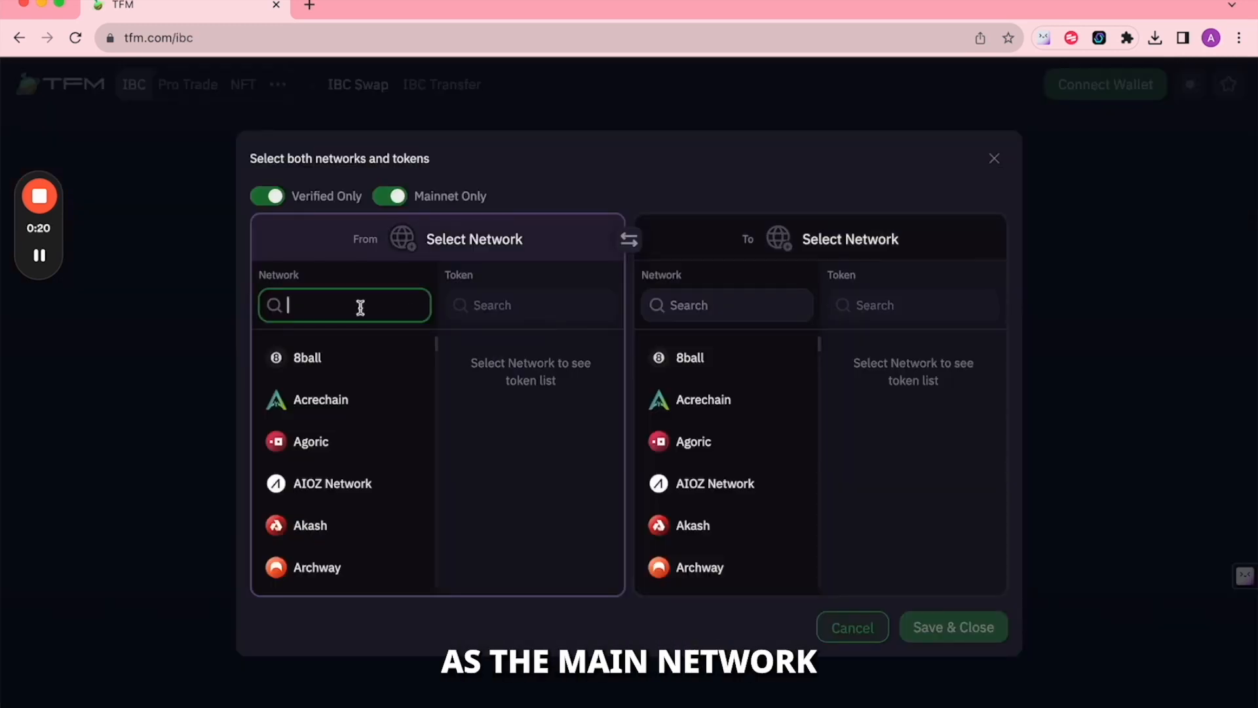
text(coreum)
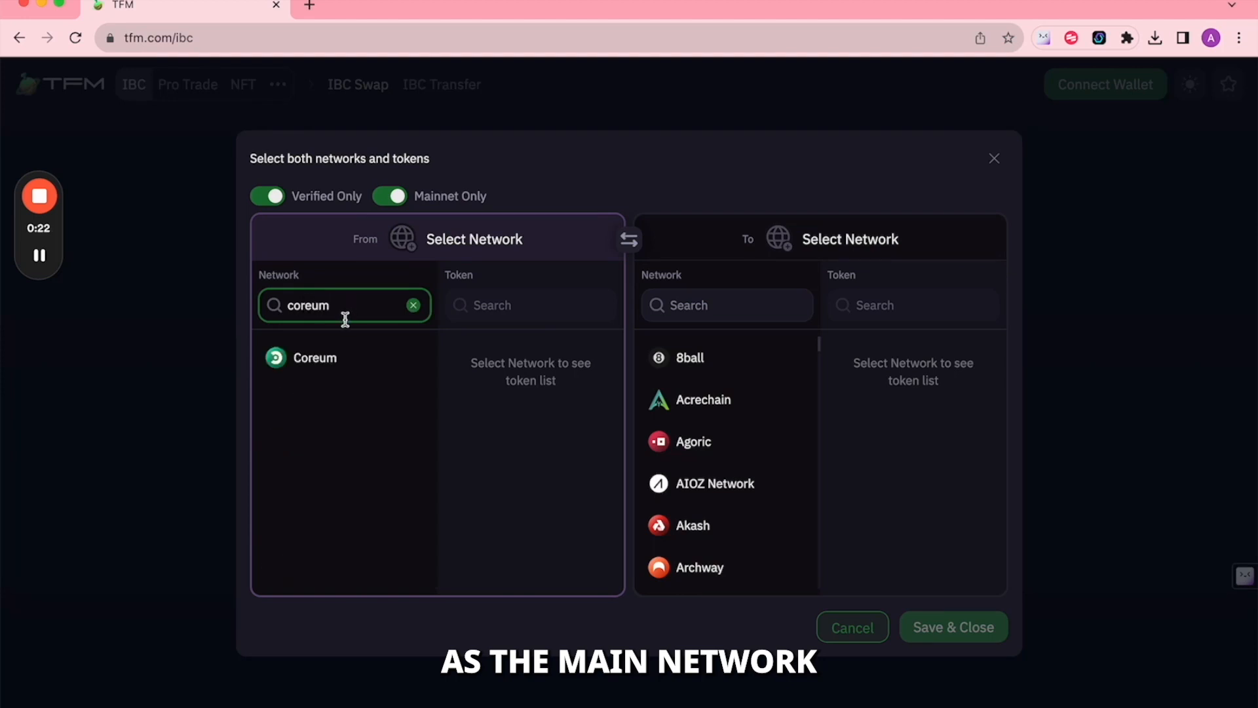
click(315, 357)
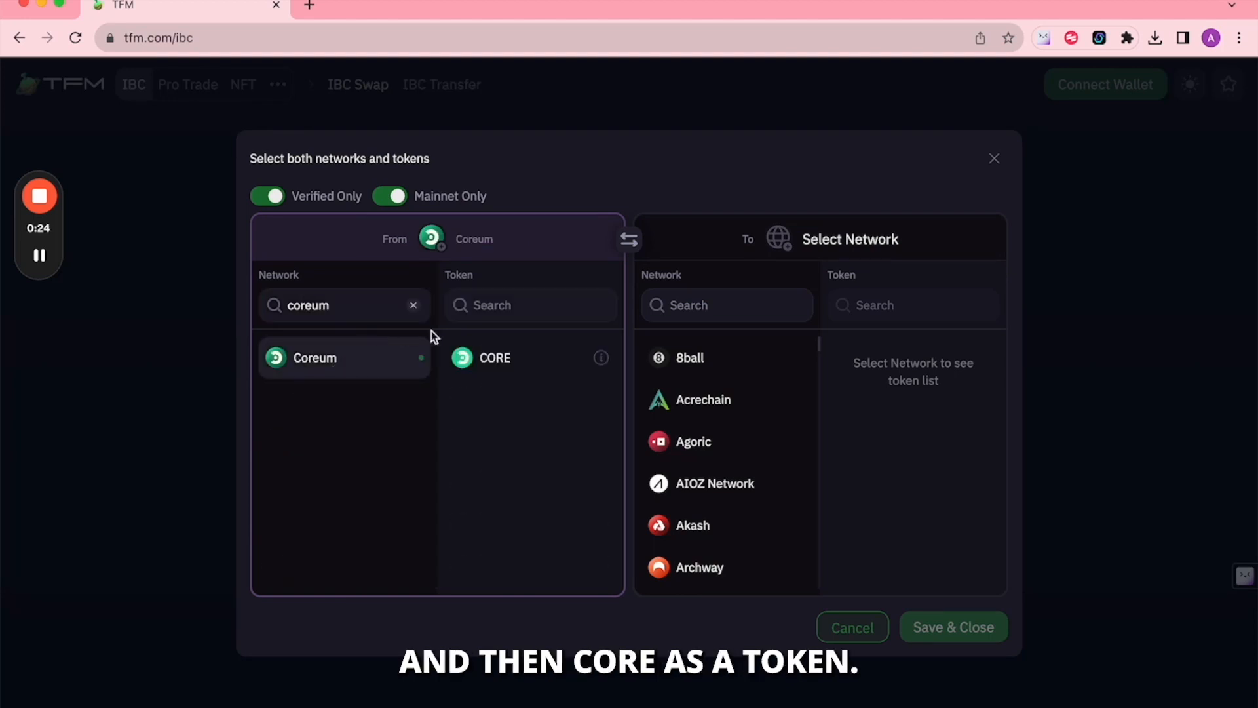
click(494, 357)
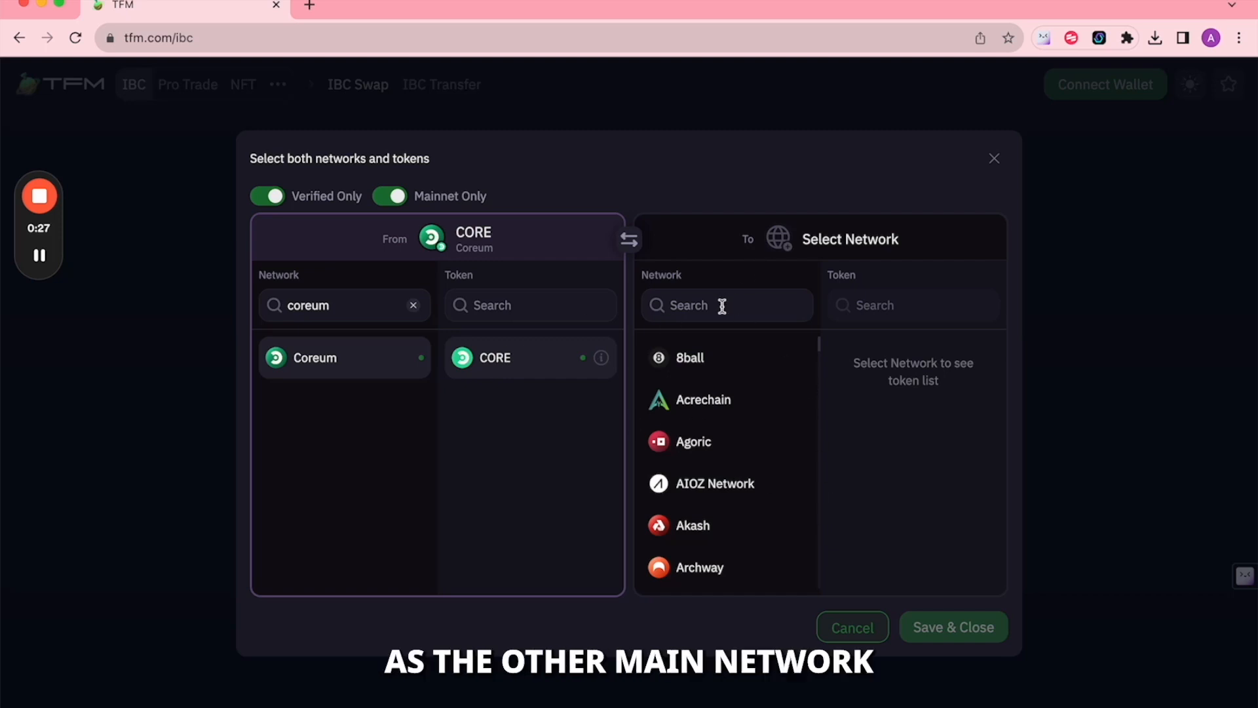
- Set Osmosis as the destination network with OSMO as the received token, and save
click(727, 304)
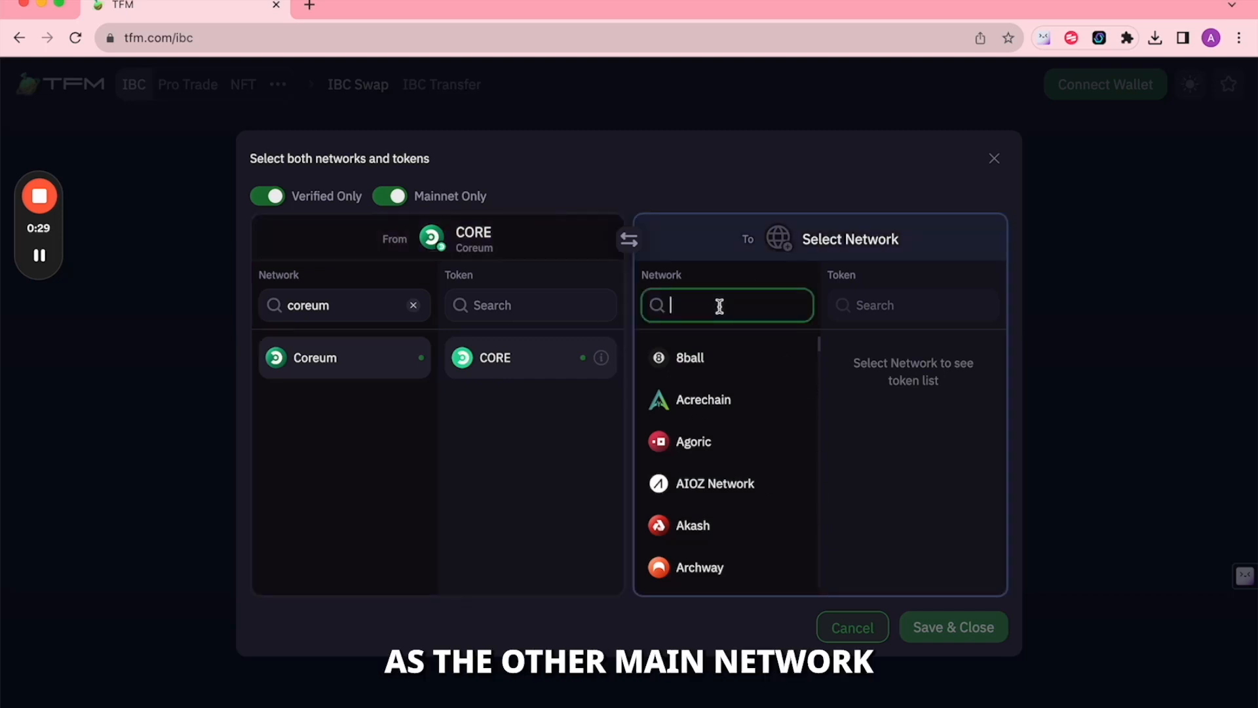
text(osmosis)
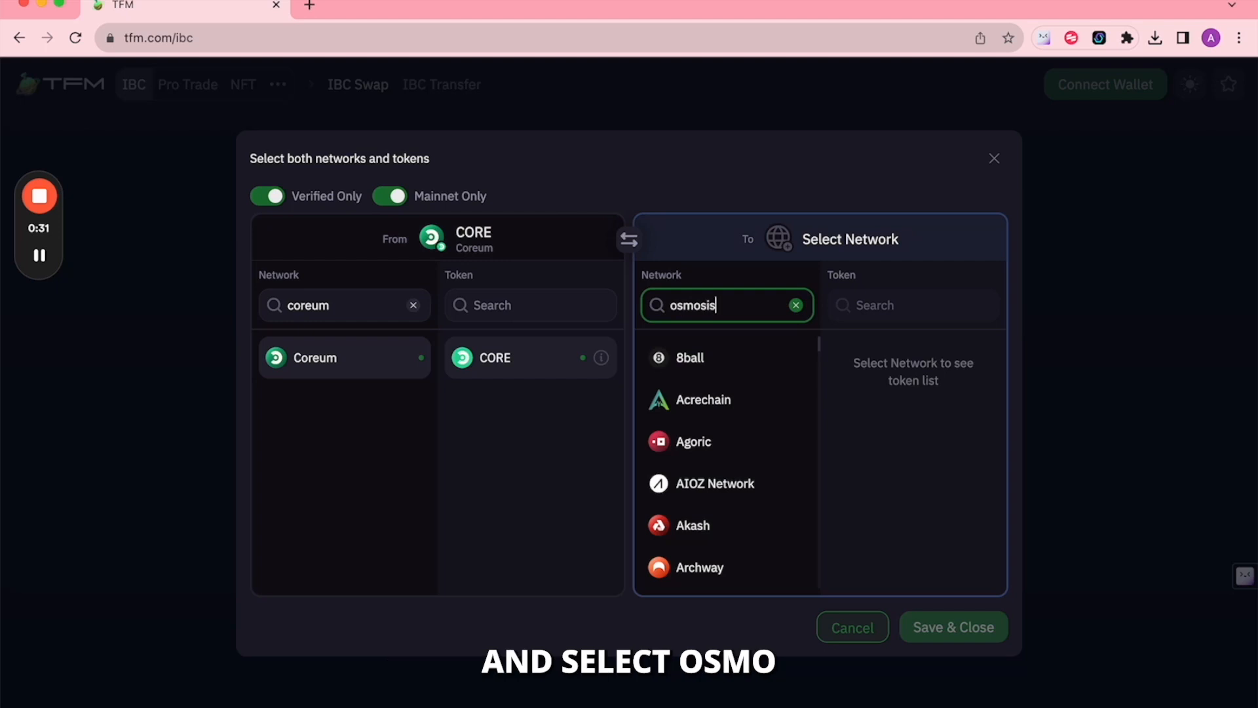
click(699, 357)
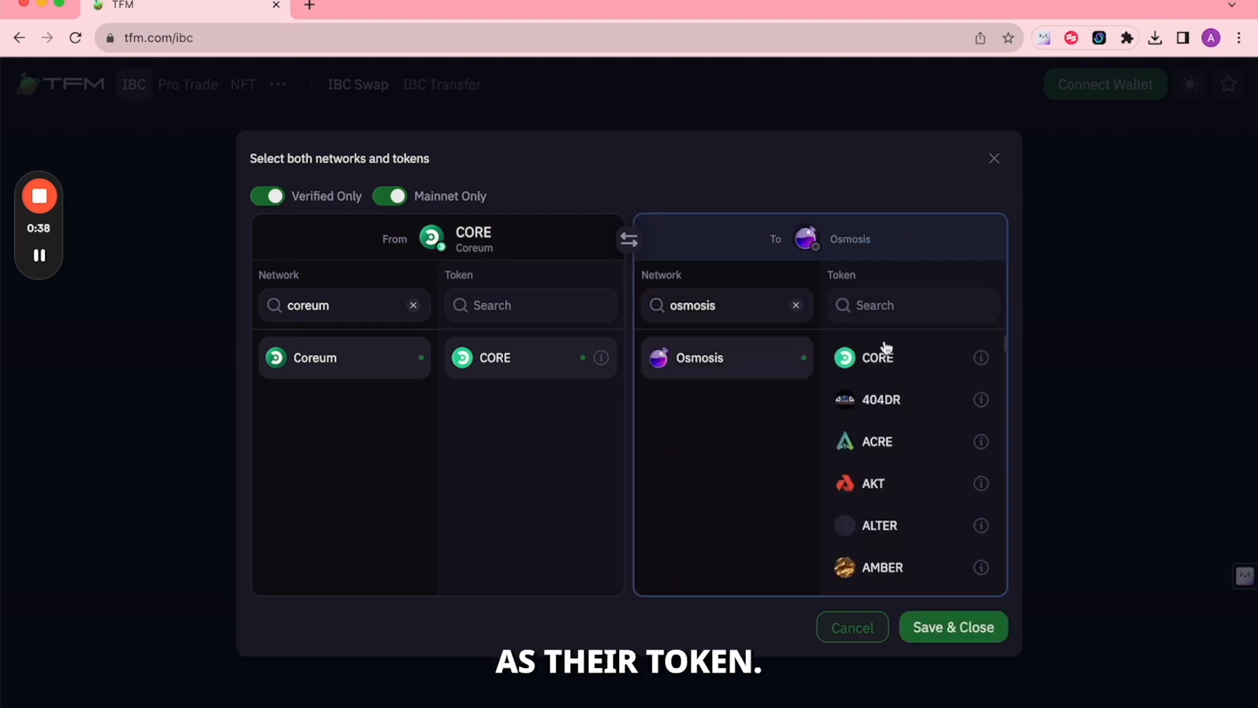
text(osmo)
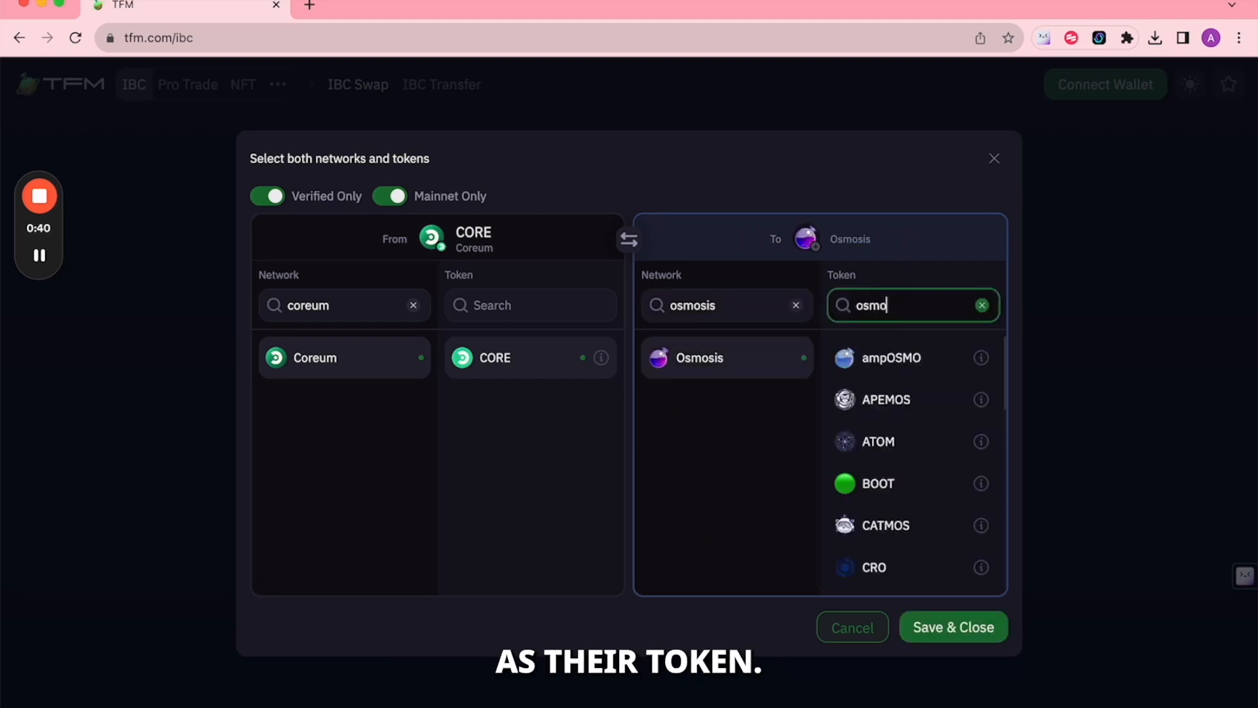
click(879, 483)
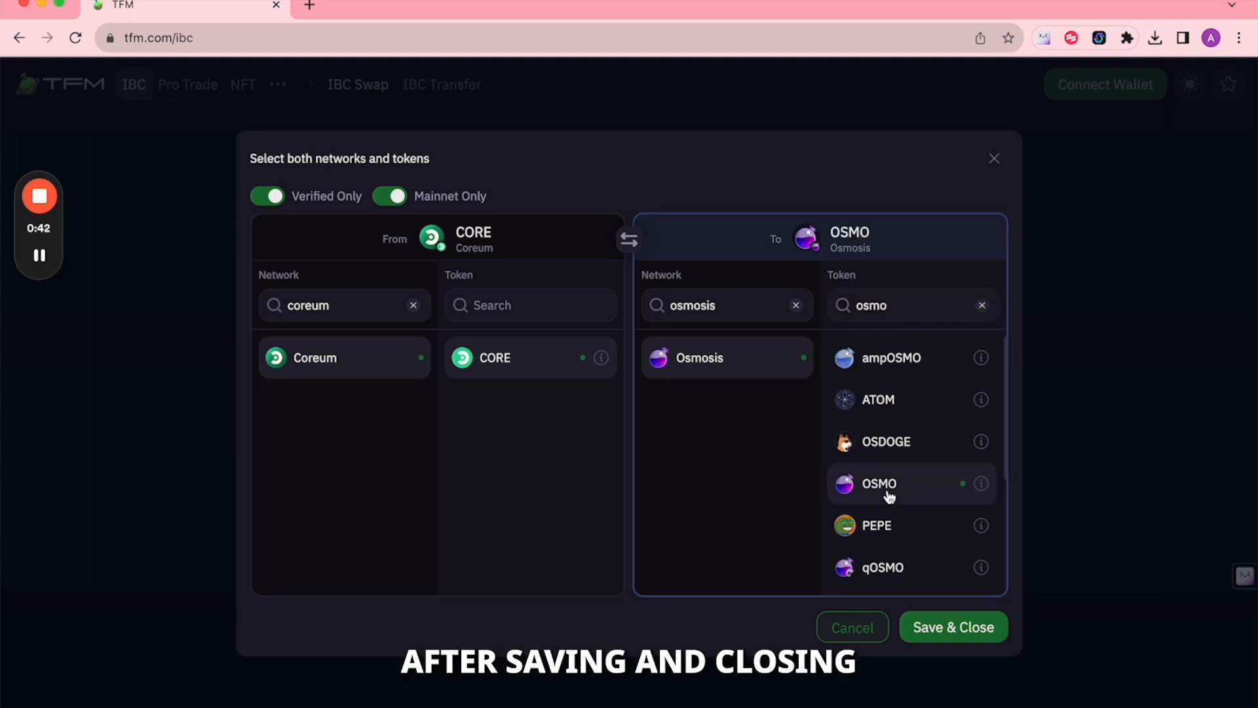
click(954, 627)
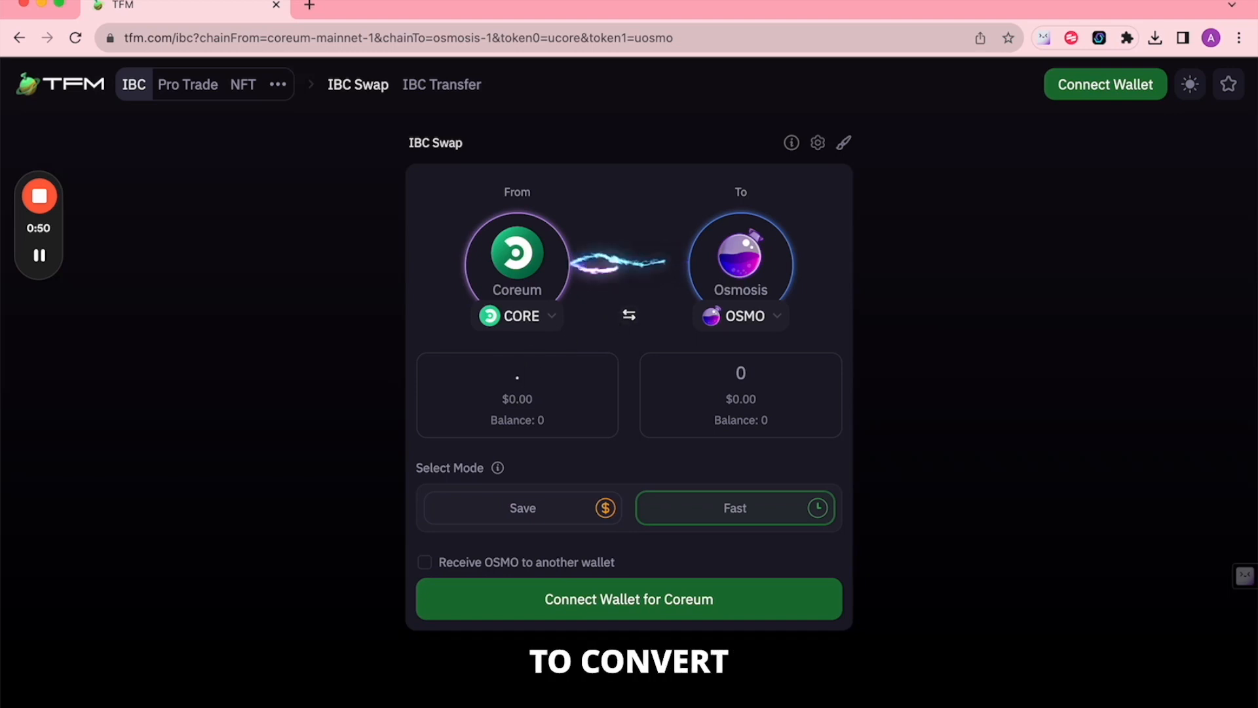
- Enter a 0.5 CORE amount (quoting 0.0959 OSMO) and start connecting a Coreum wallet
text(.5)
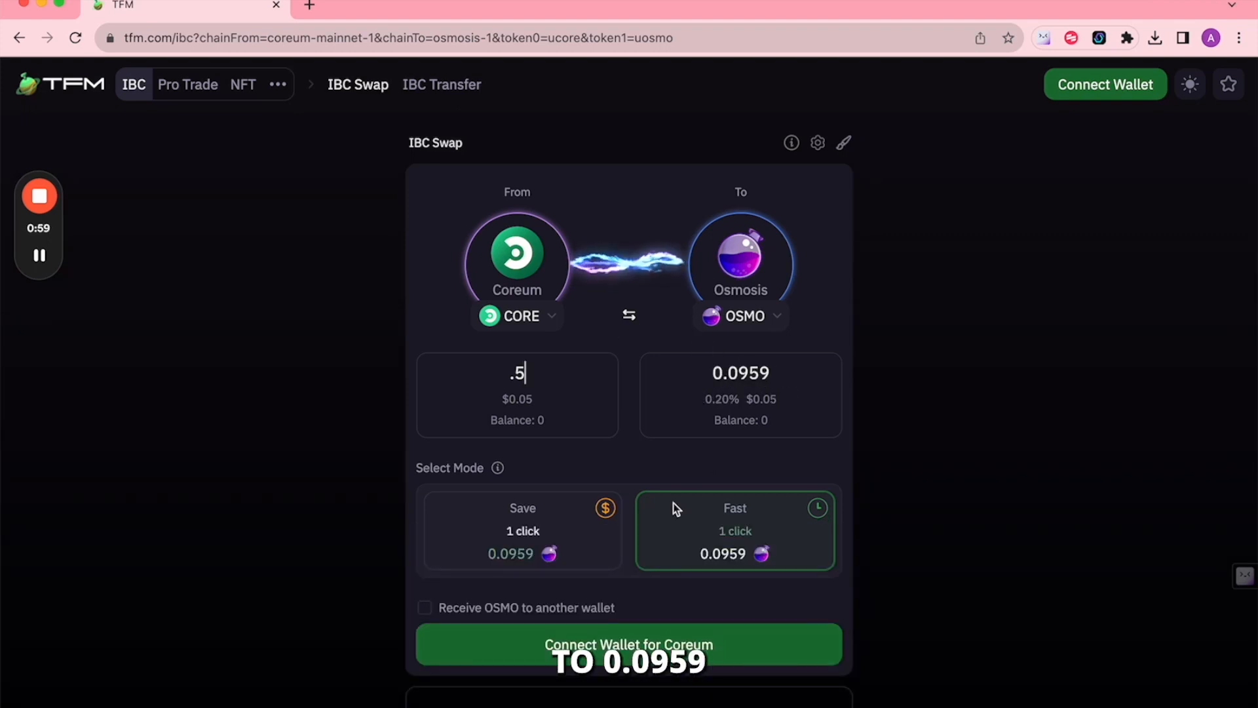
scroll(down, 3)
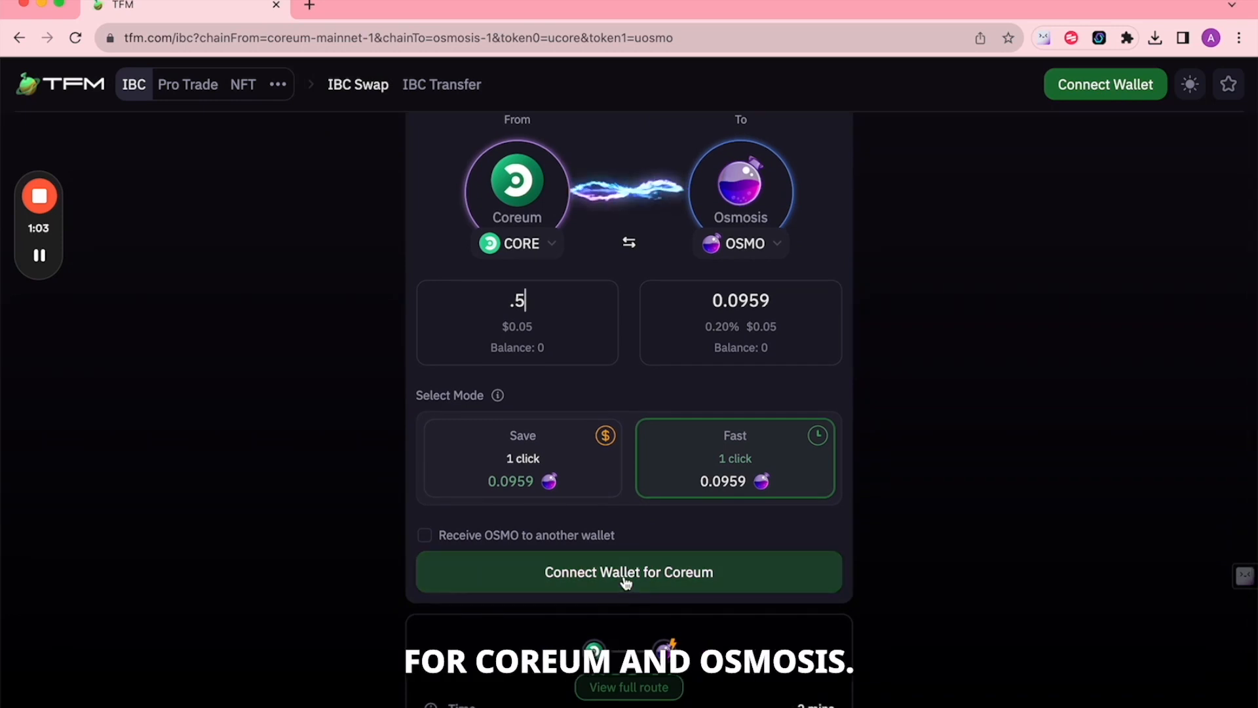
click(629, 572)
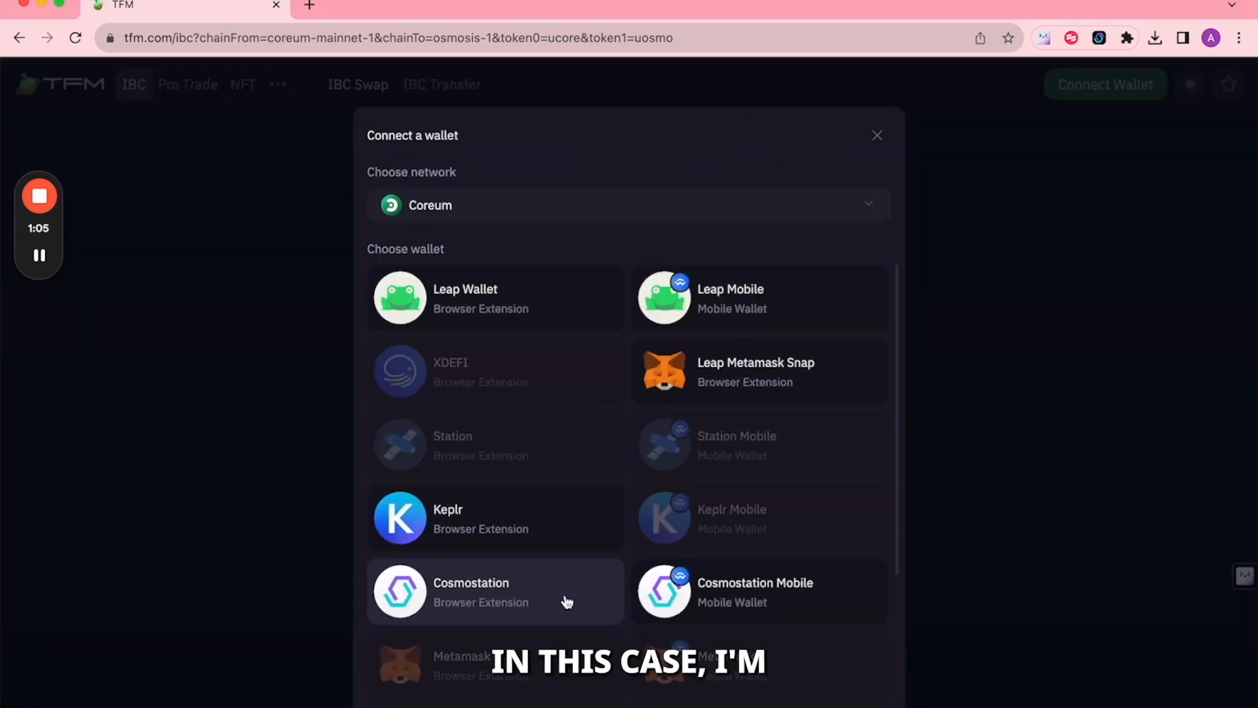
- Connect the Cosmostation browser extension wallet for Coreum, then for Osmosis
click(495, 592)
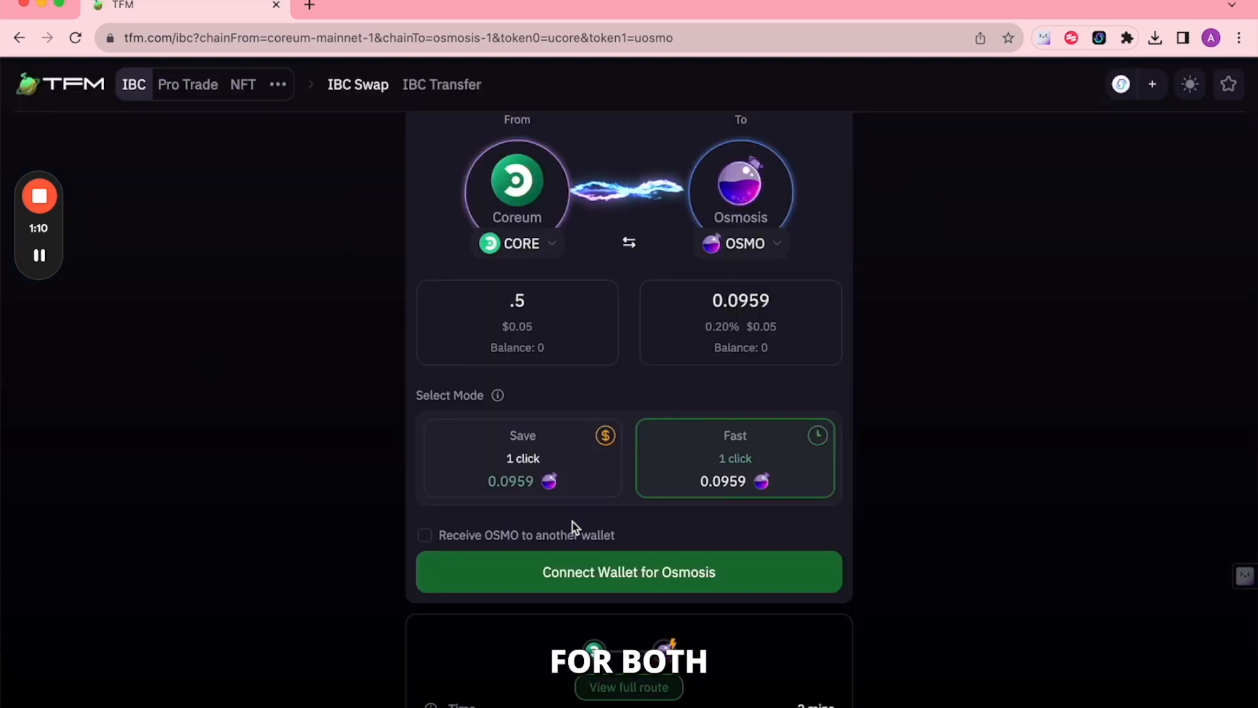
click(629, 572)
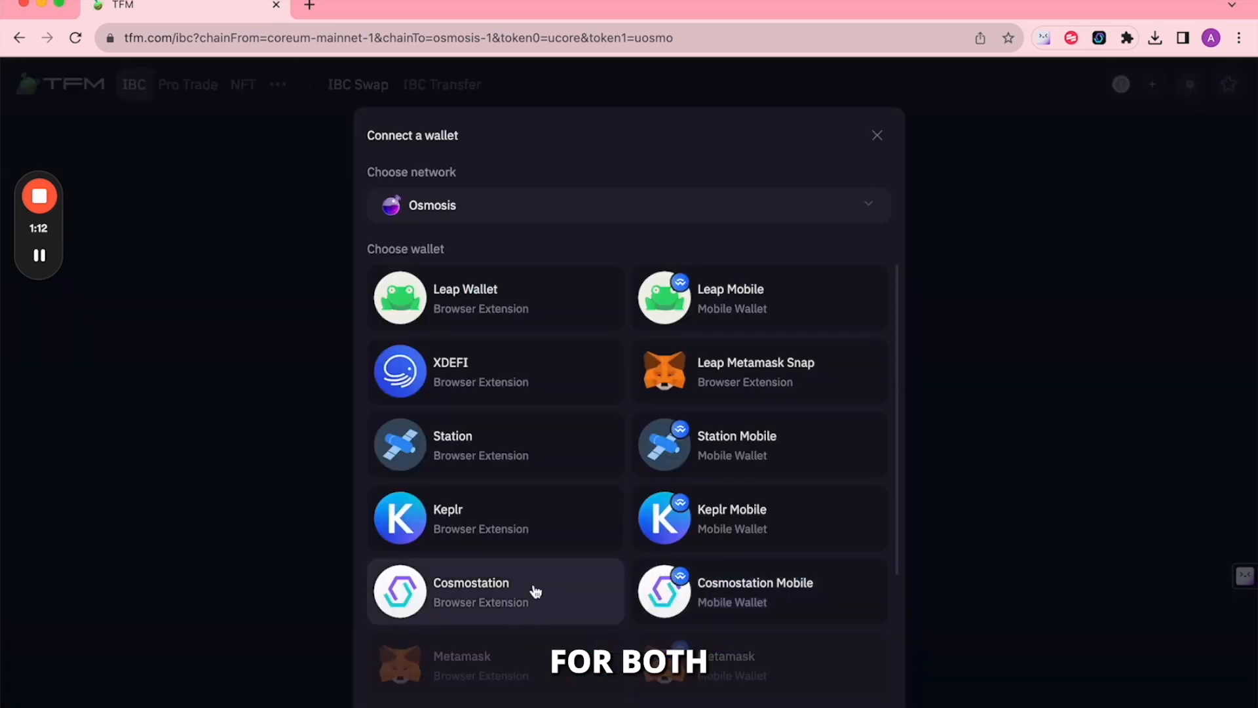
click(495, 591)
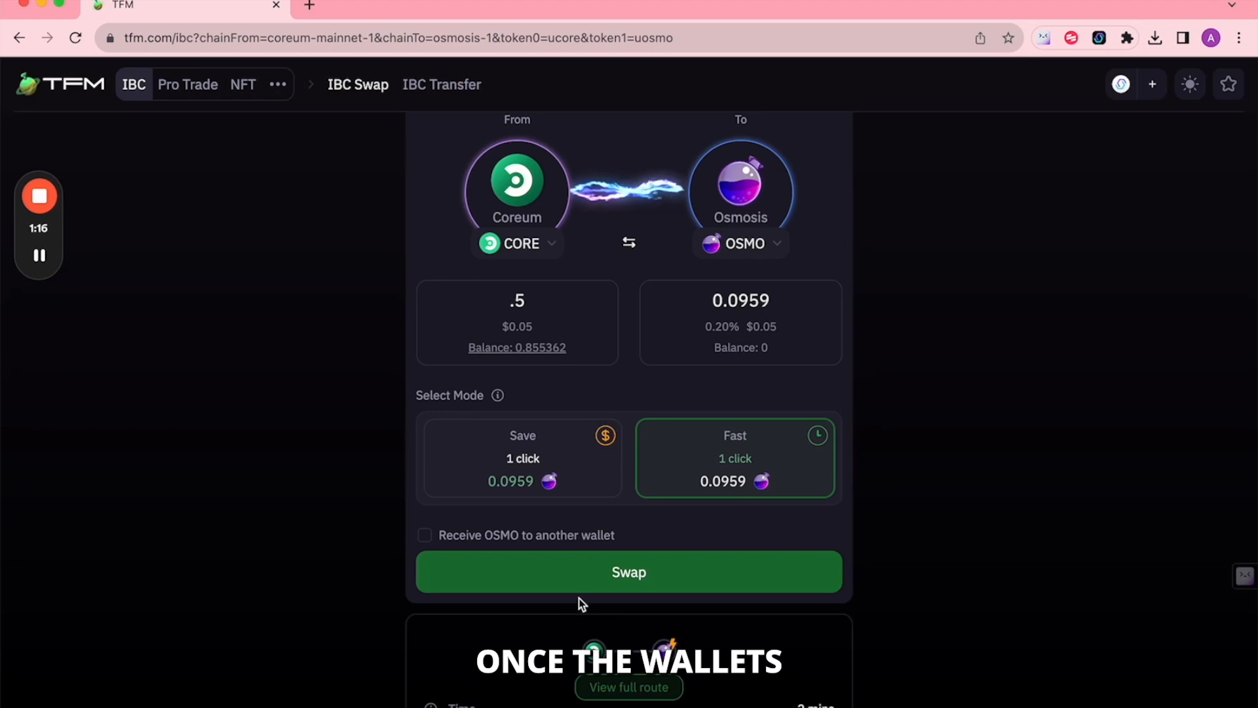
- Submit the 0.5 CORE swap, confirming in TFM and approving in Cosmostation
click(629, 572)
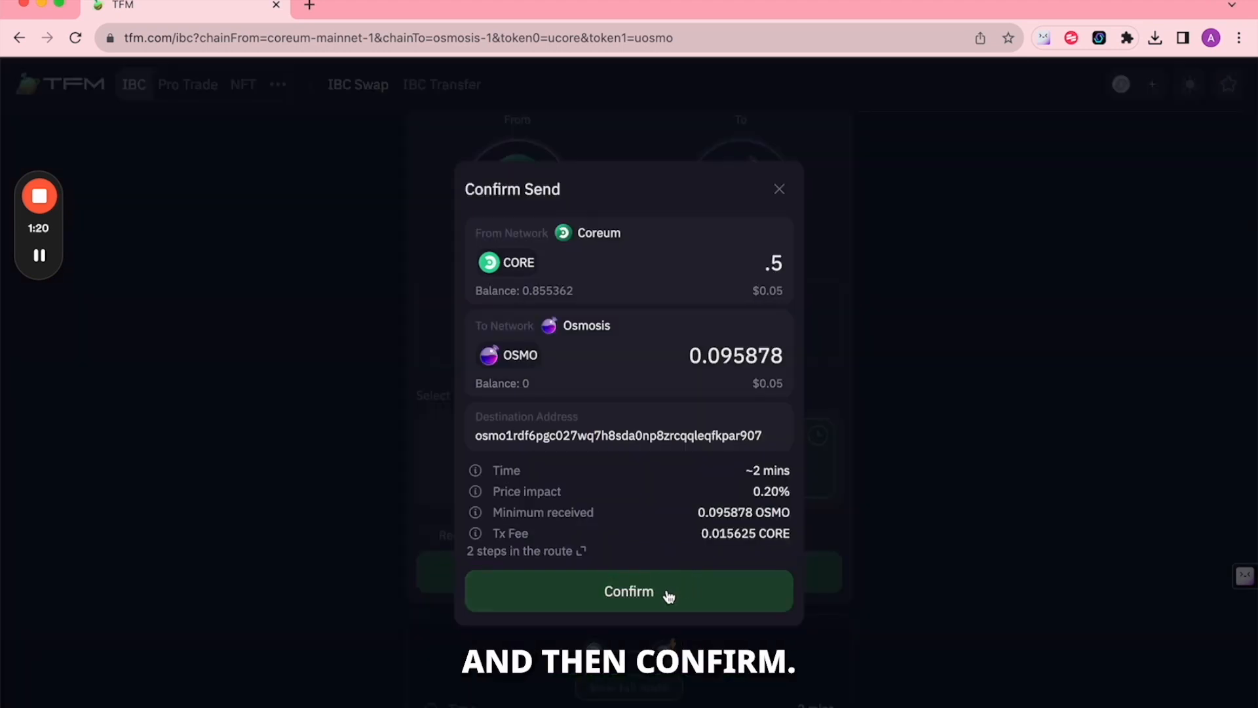
click(628, 591)
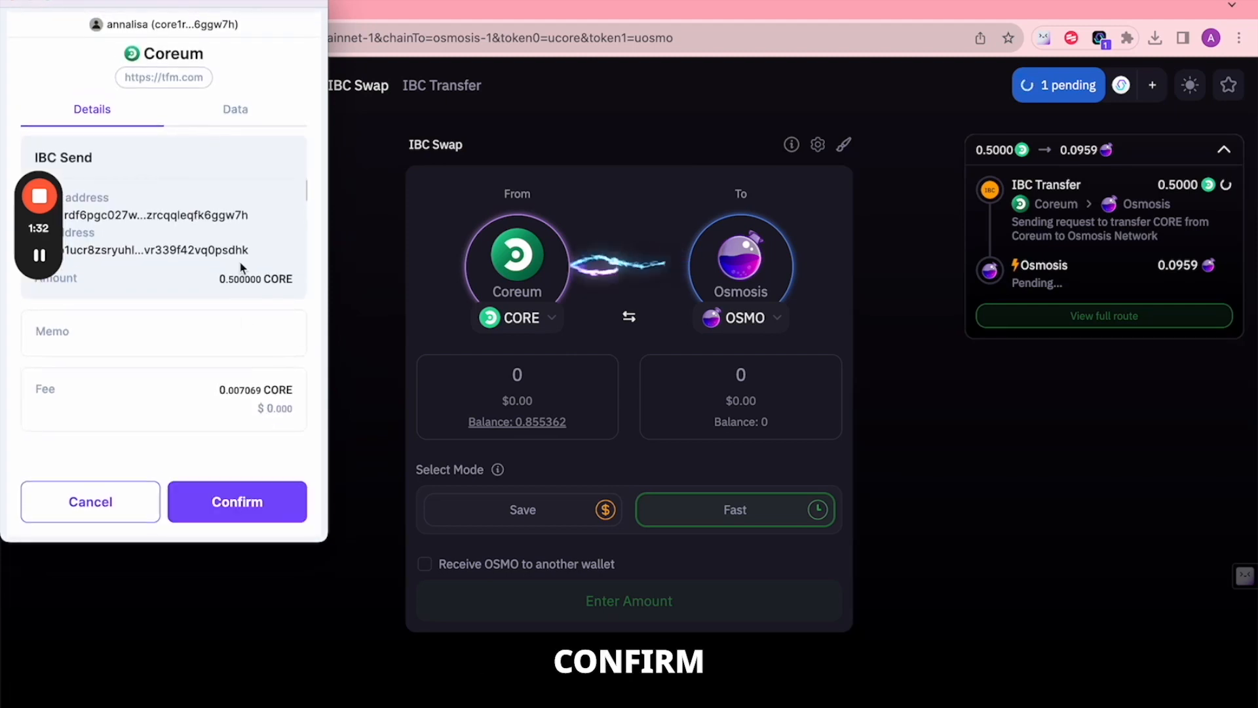
click(237, 501)
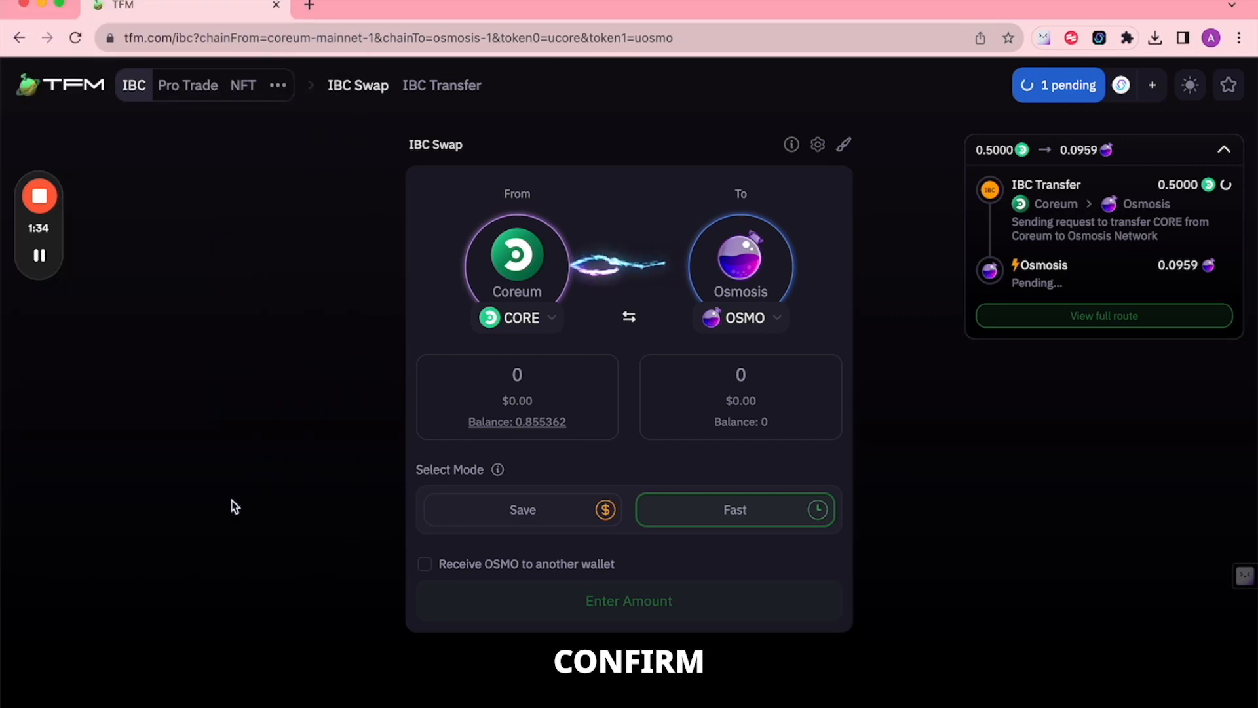
mouse_move(315, 443)
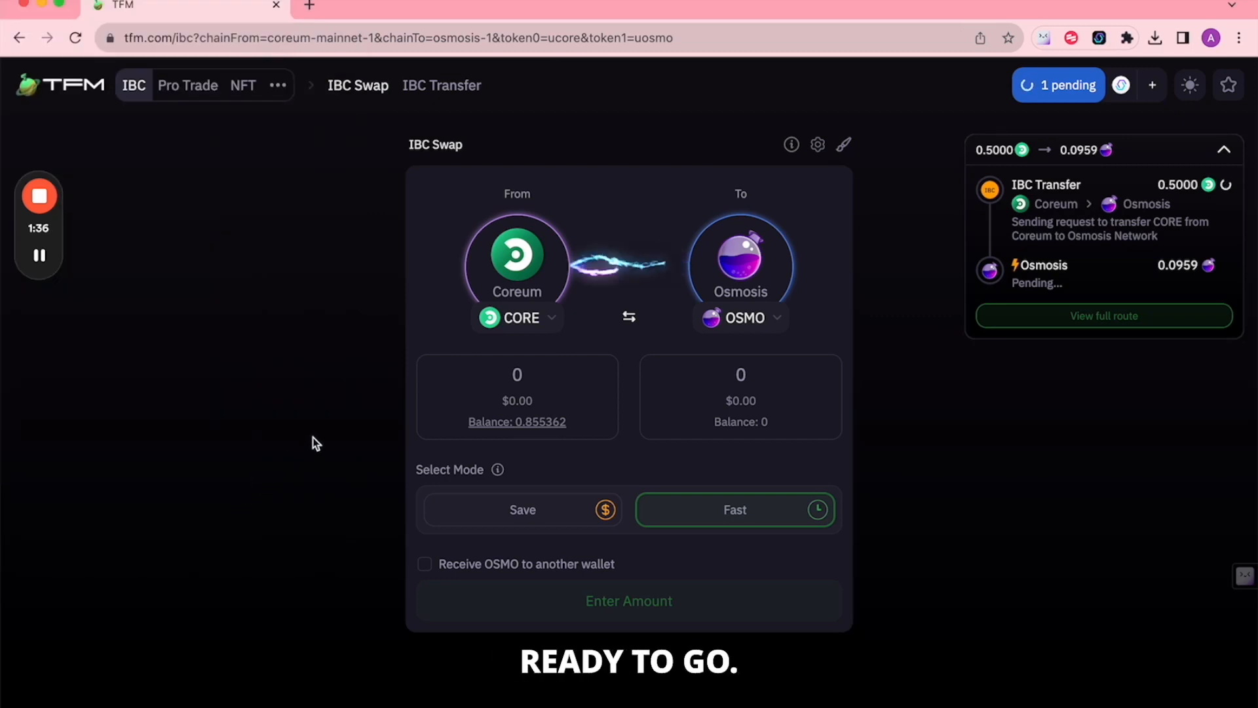
mouse_move(955, 219)
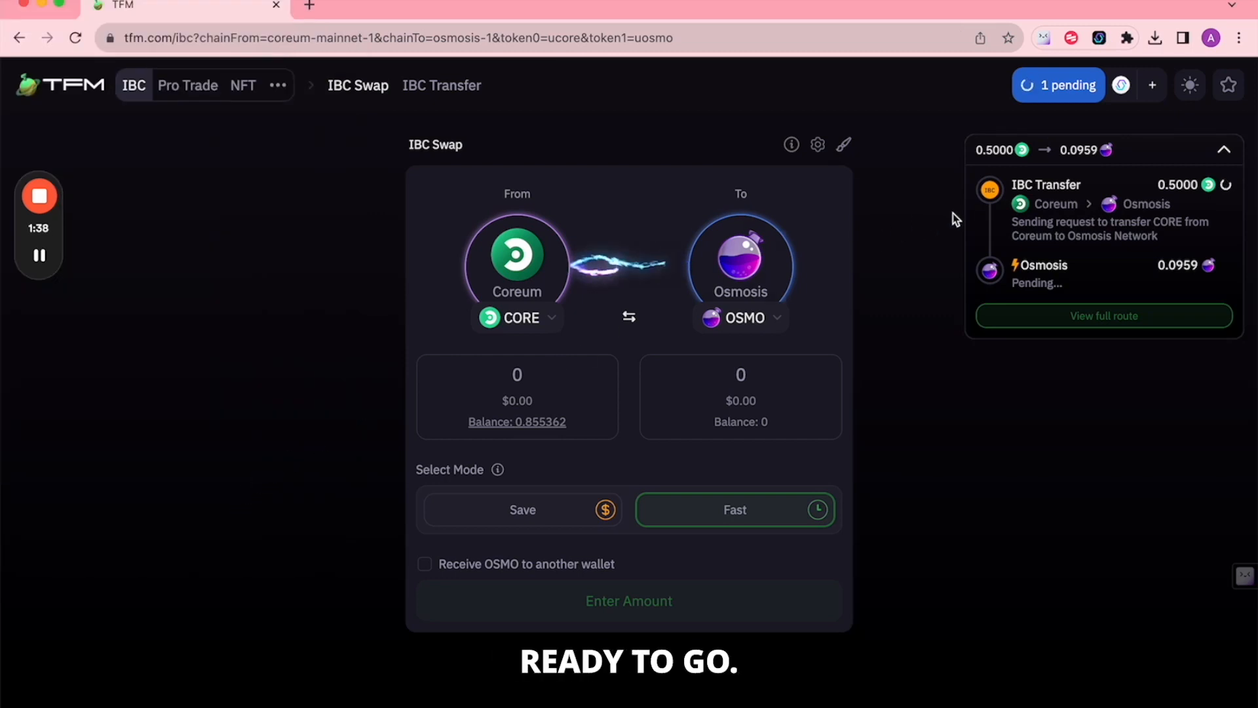